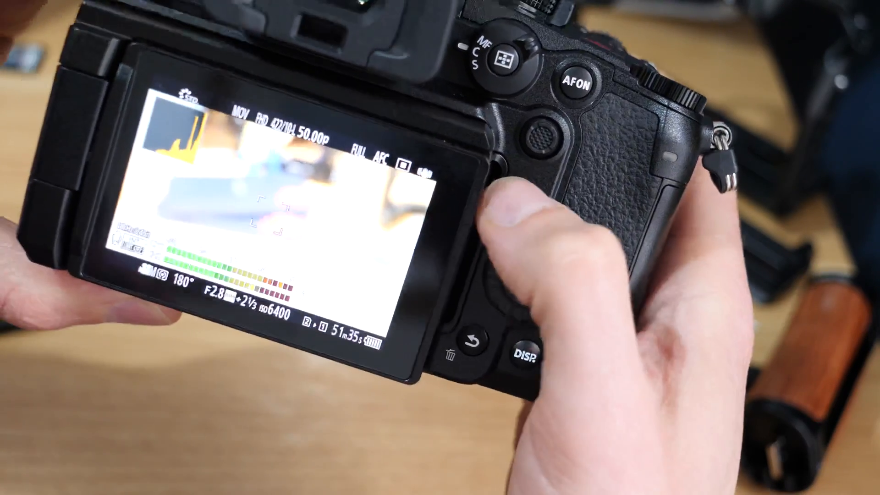
left_click(518, 180)
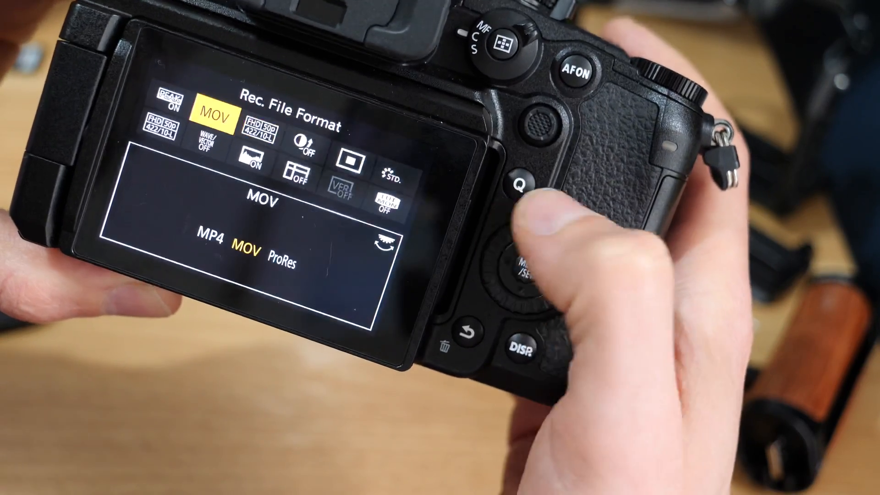